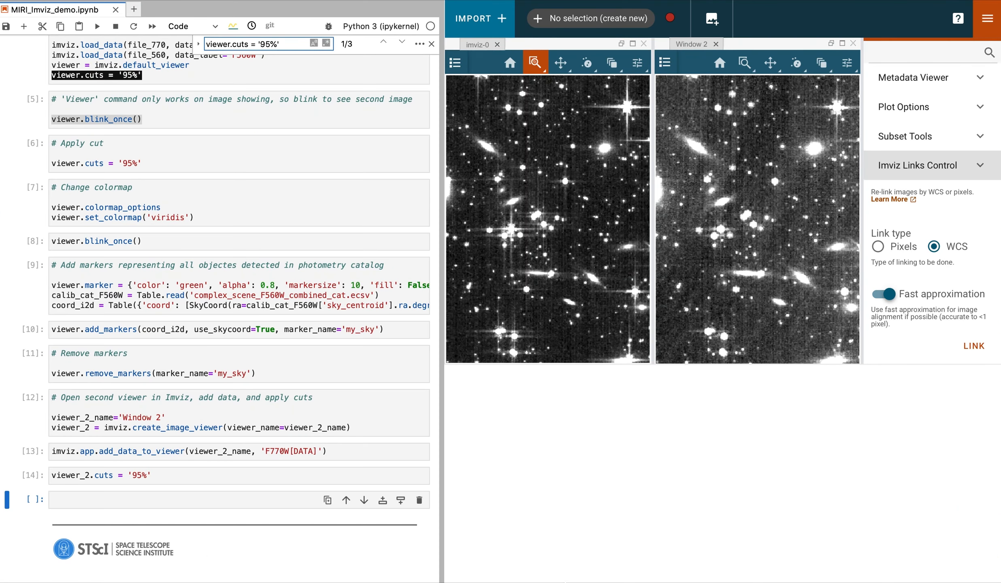
mouse_move(610, 486)
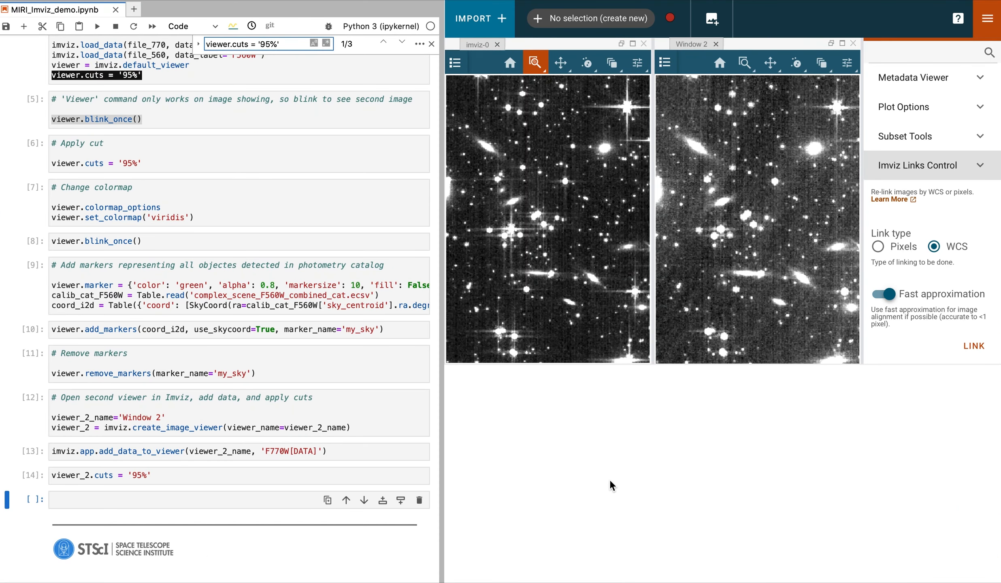
mouse_move(709, 312)
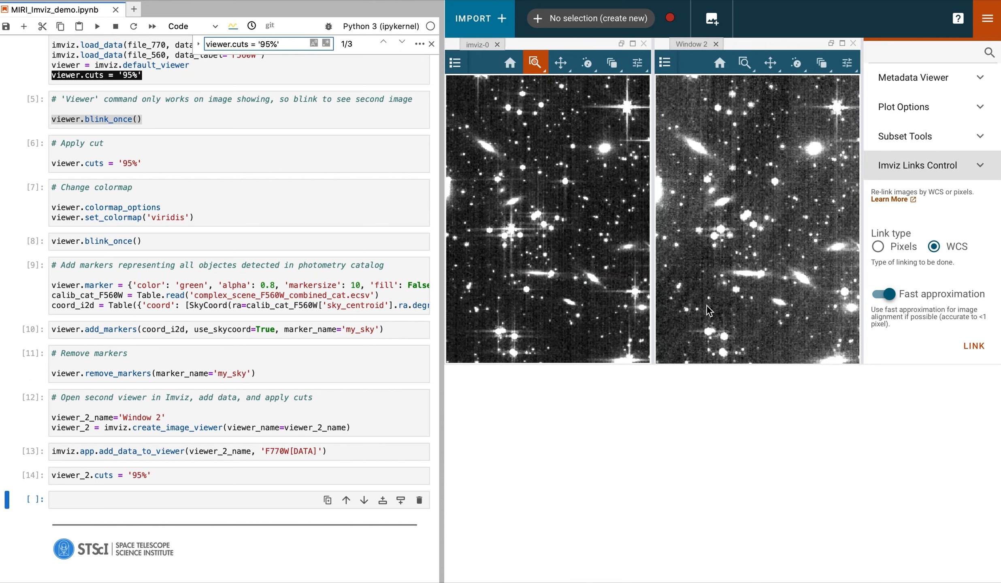
mouse_move(724, 105)
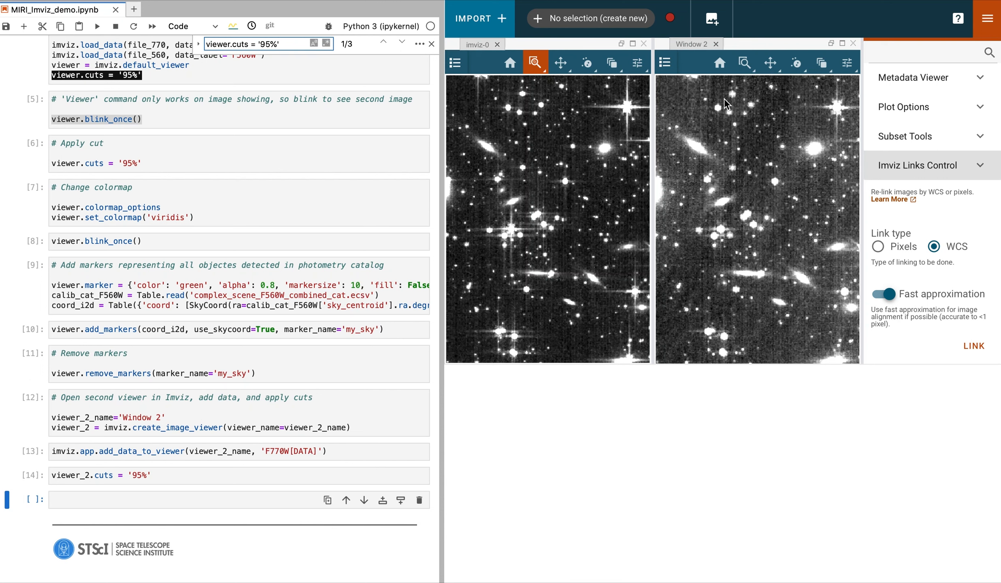
mouse_move(721, 48)
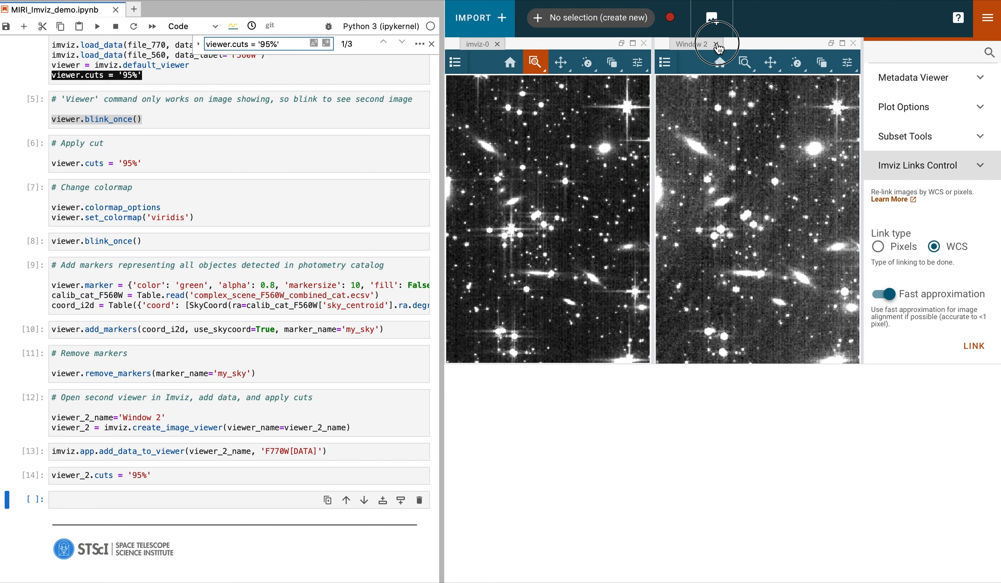
Step: Close the Window 2 viewer and collapse the Imviz Links Control settings
left_click(717, 44)
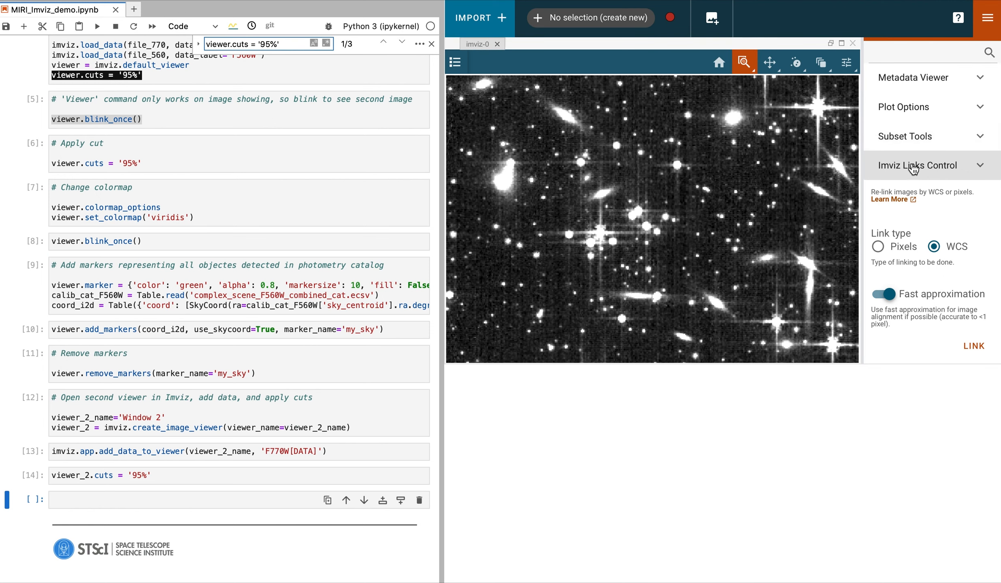
left_click(917, 166)
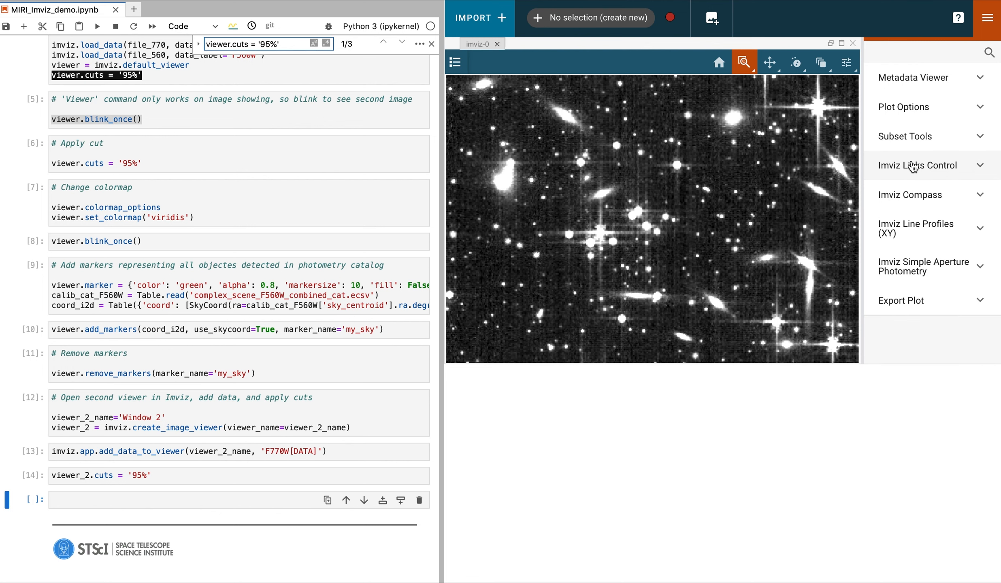
mouse_move(988, 18)
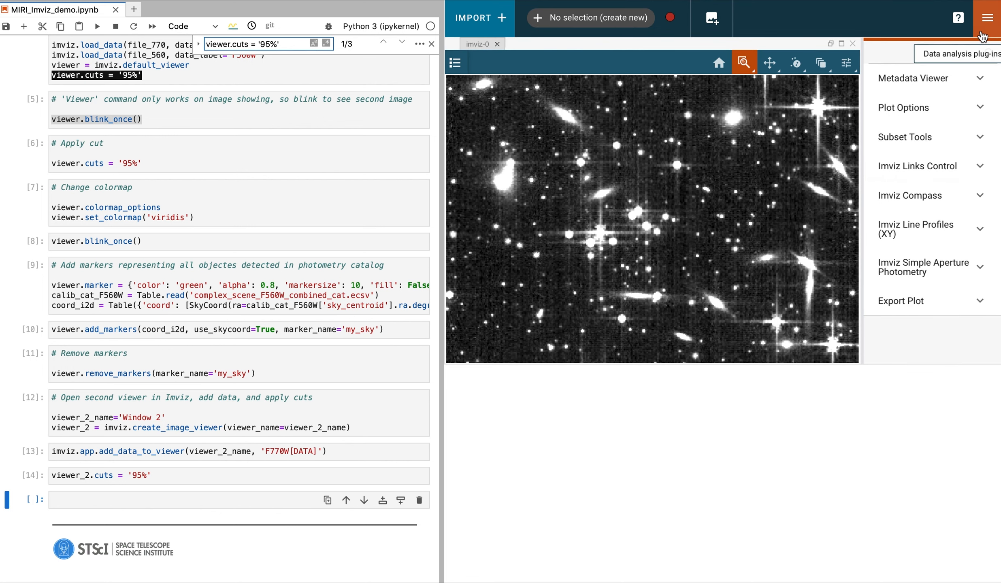
Step: Hide the plugin tray and bring it back with every plug-in collapsed
left_click(987, 17)
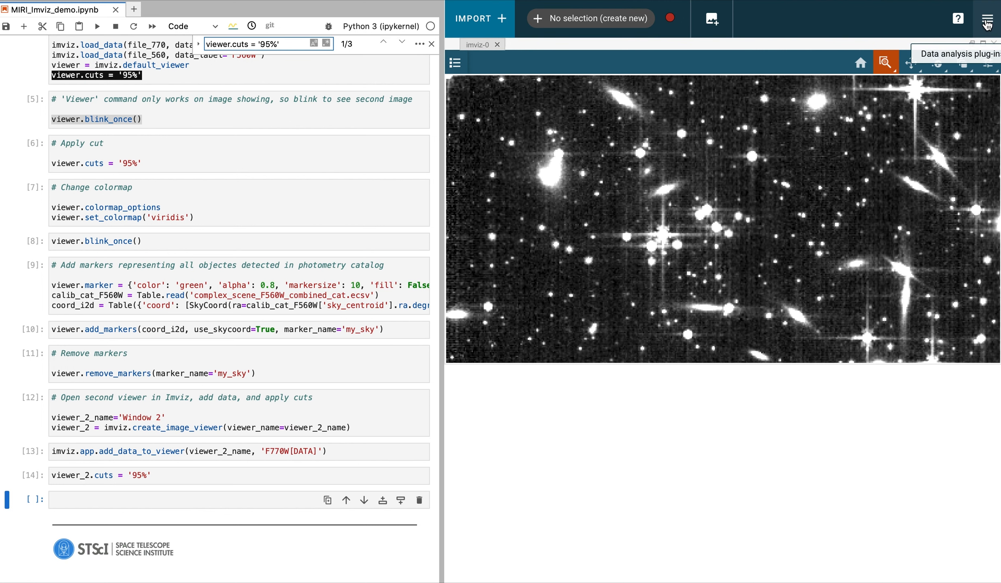
left_click(987, 18)
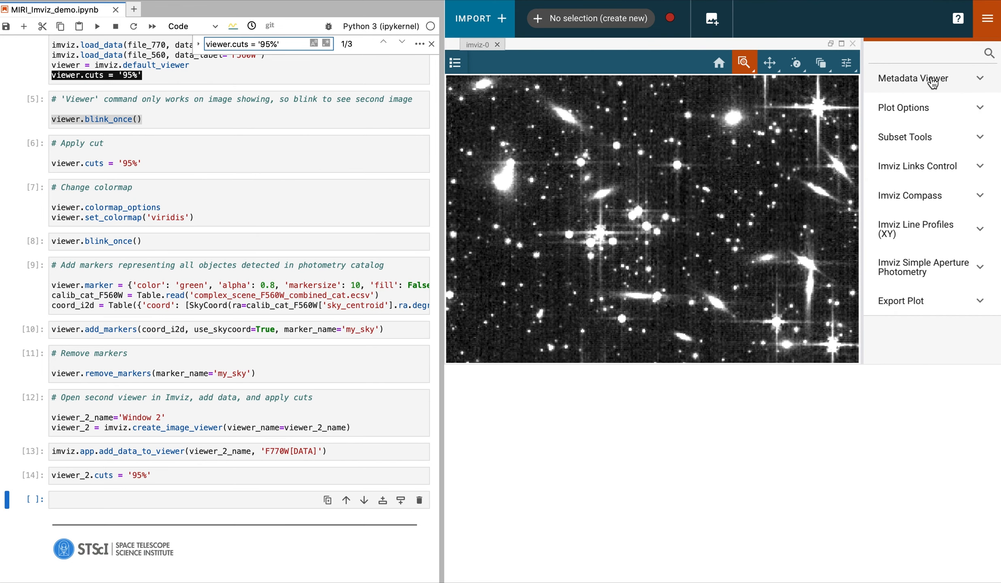
Step: Show metadata for the F560W[DATA] image in the Metadata Viewer
left_click(932, 79)
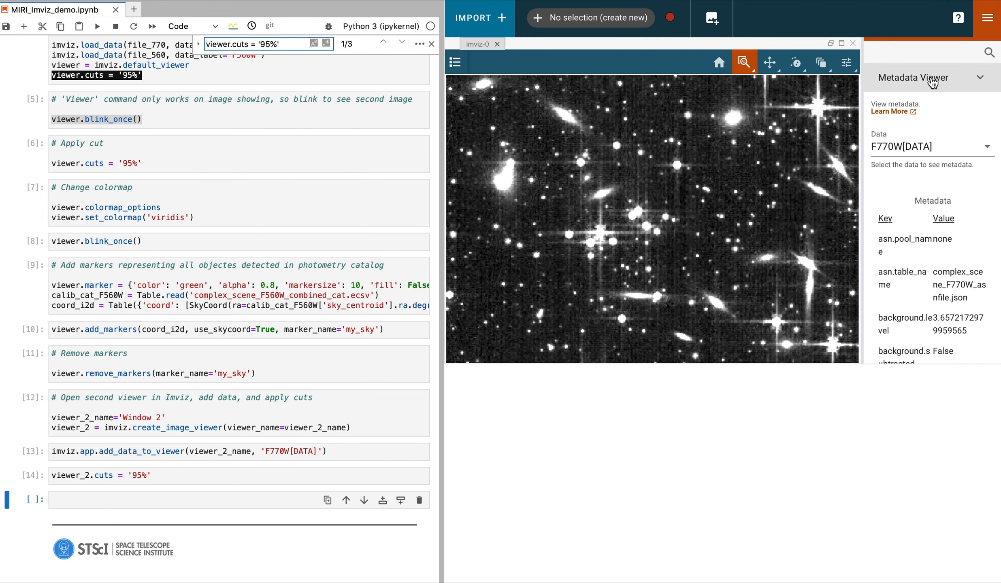
left_click(933, 147)
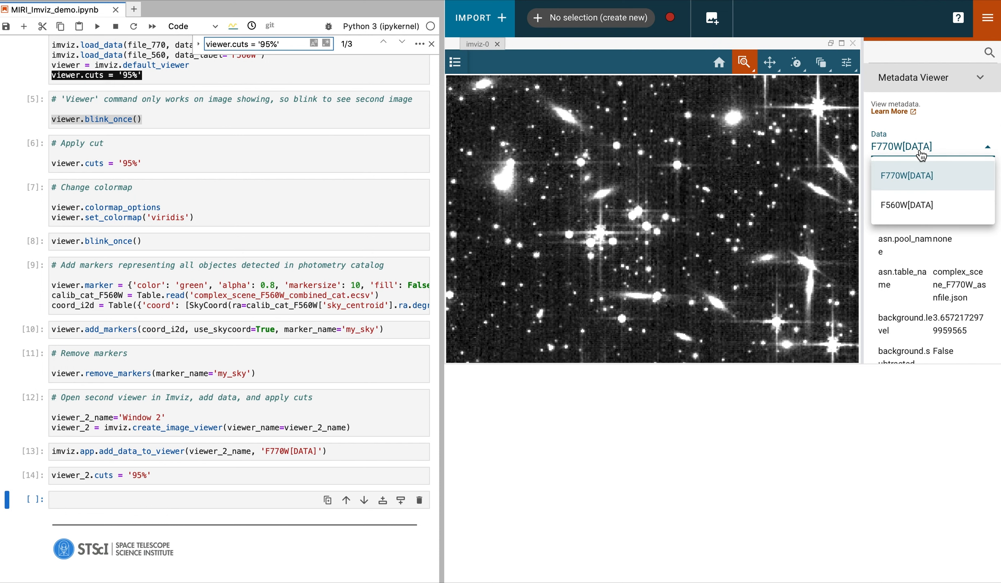
left_click(906, 205)
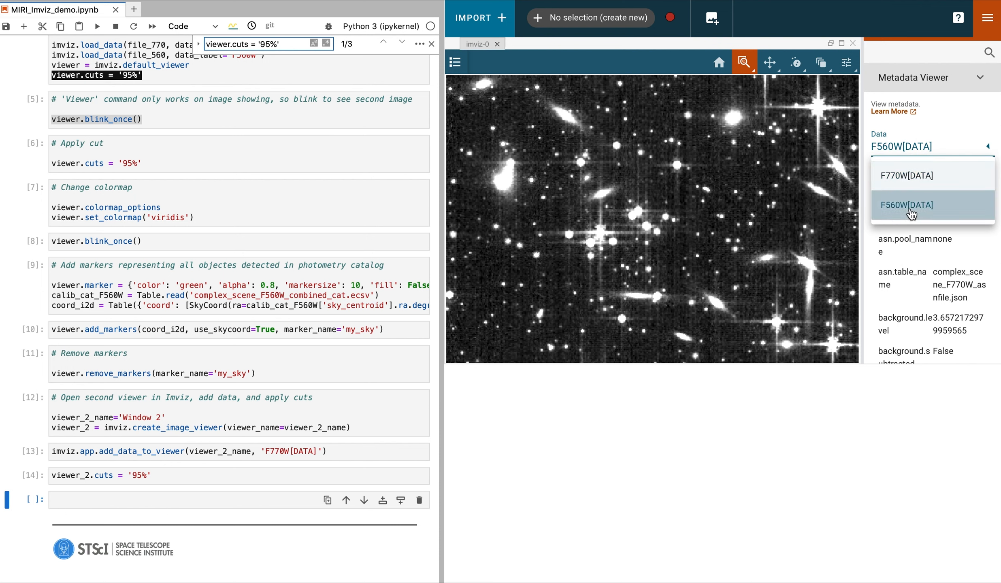
left_click(907, 204)
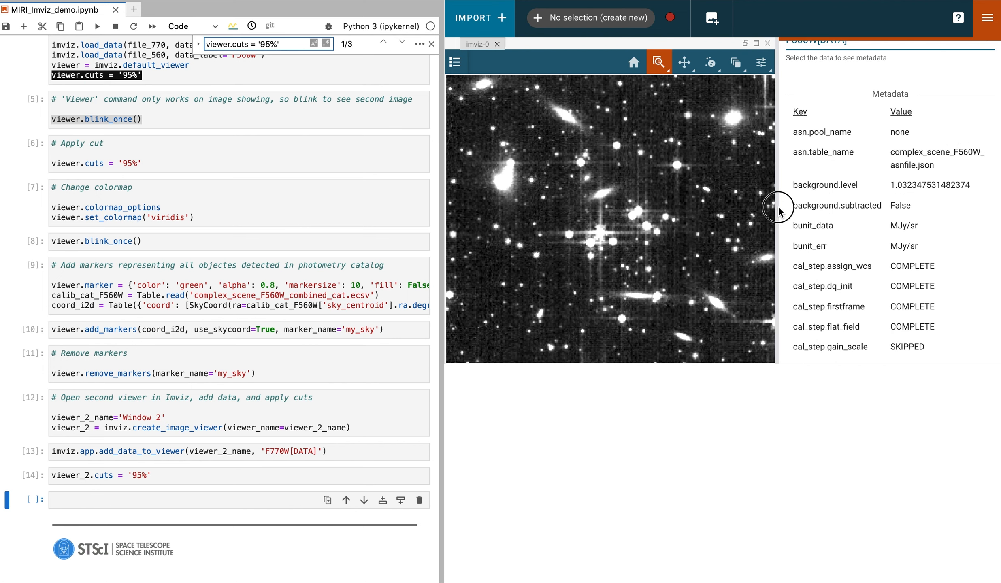
Step: Review the F560W metadata entries and collapse the Metadata Viewer again
scroll("down", 3)
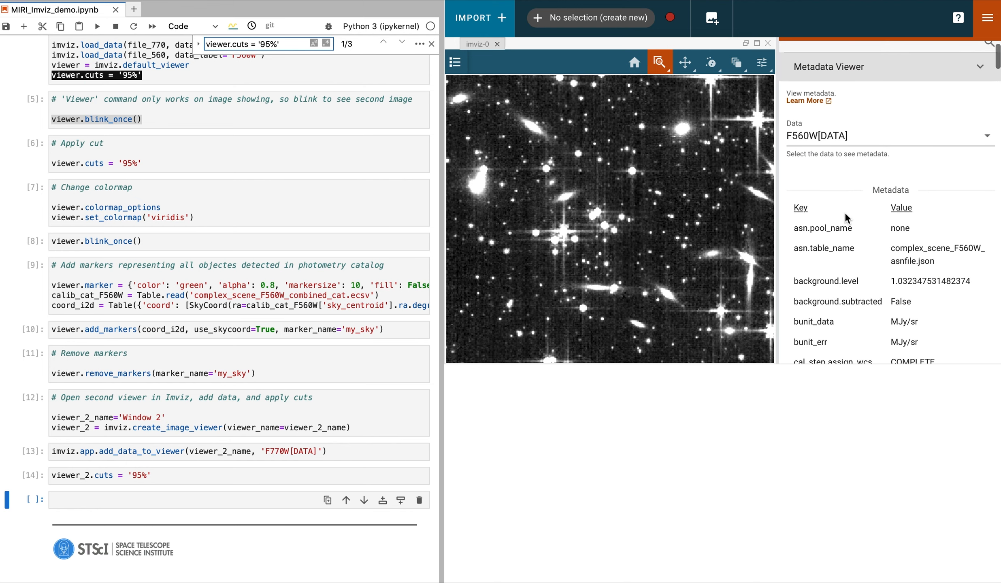
left_click(829, 67)
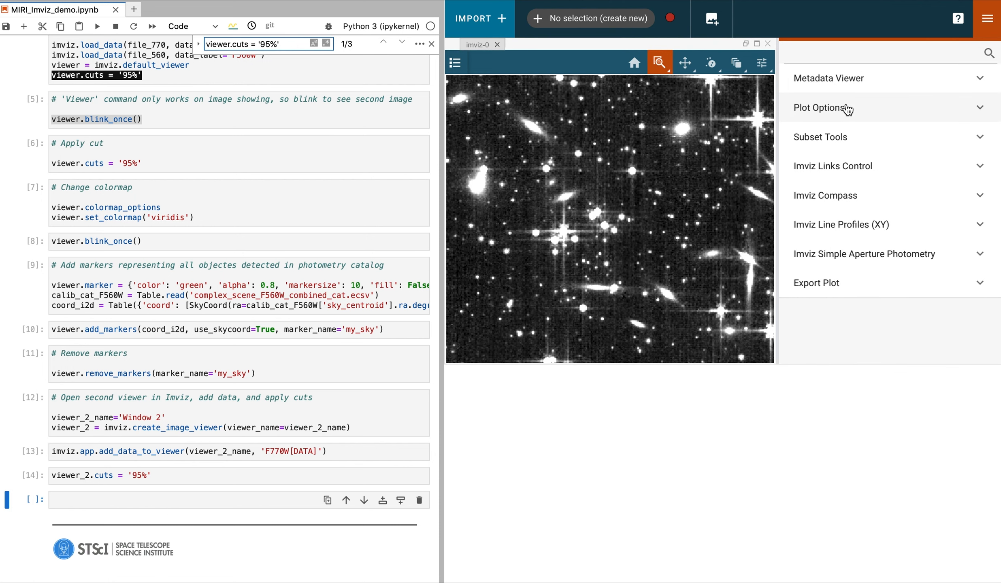
Step: In Plot Options, set the layer stretch to Square Root with a 90% percentile
left_click(819, 108)
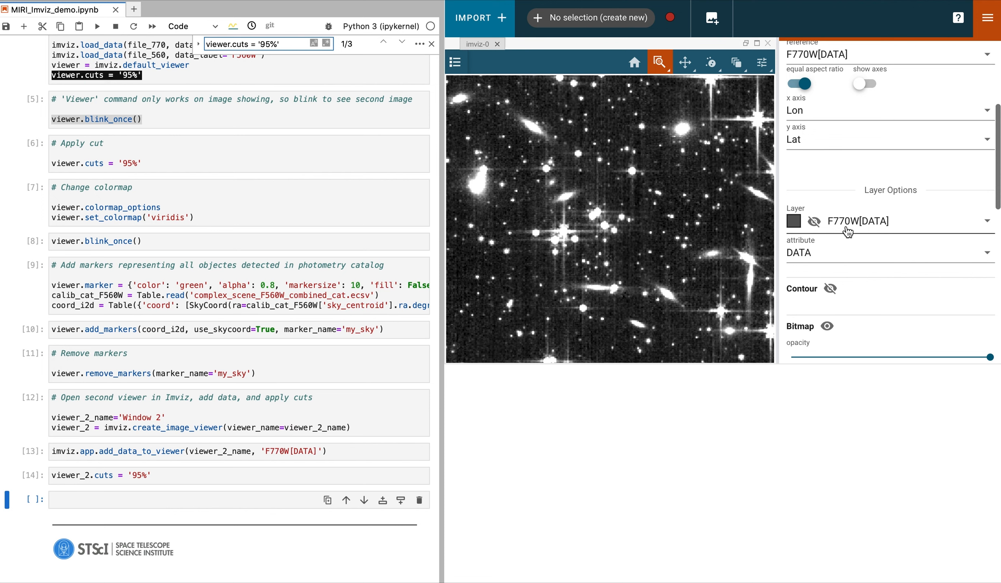
scroll("down", 3)
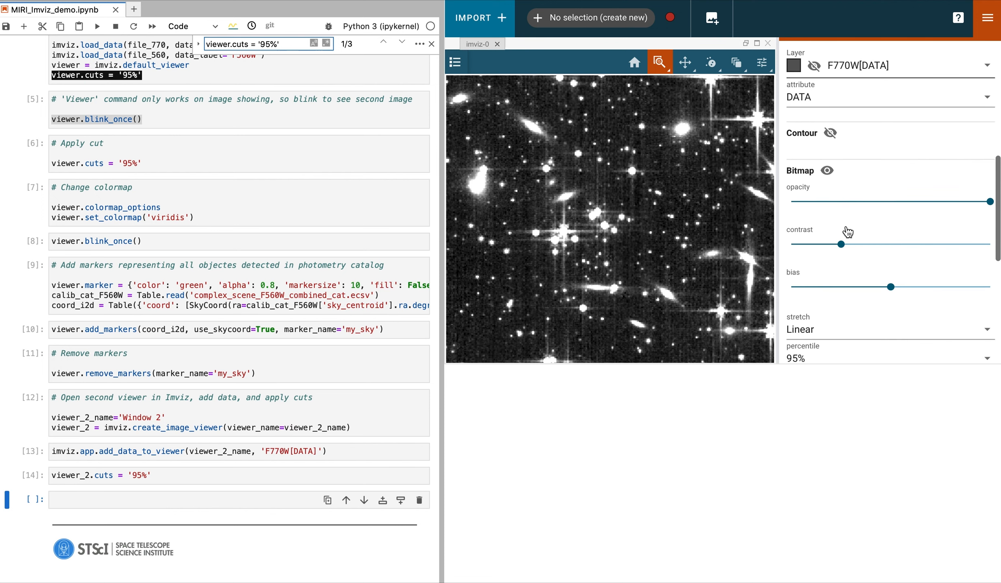
mouse_move(827, 171)
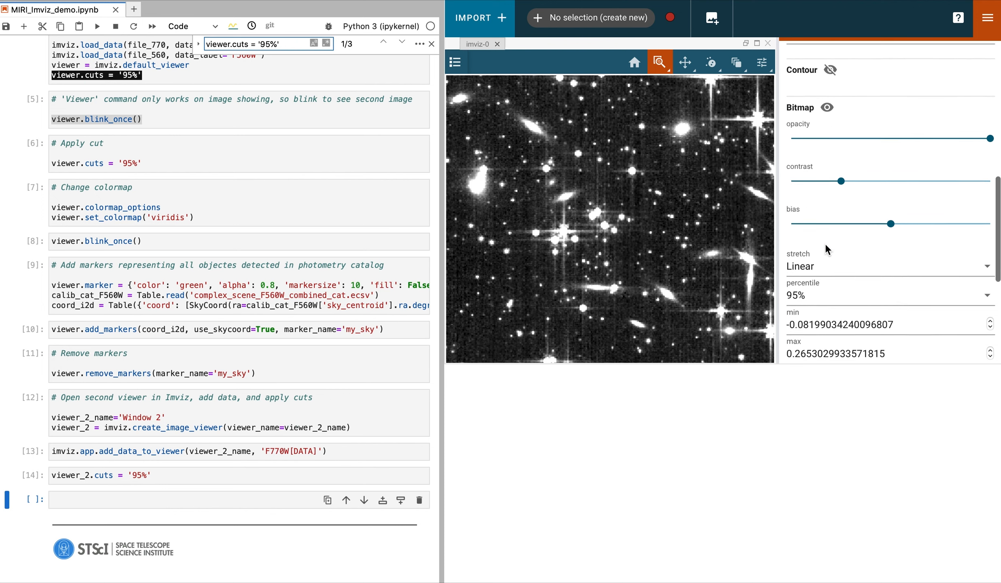
scroll("down", 3)
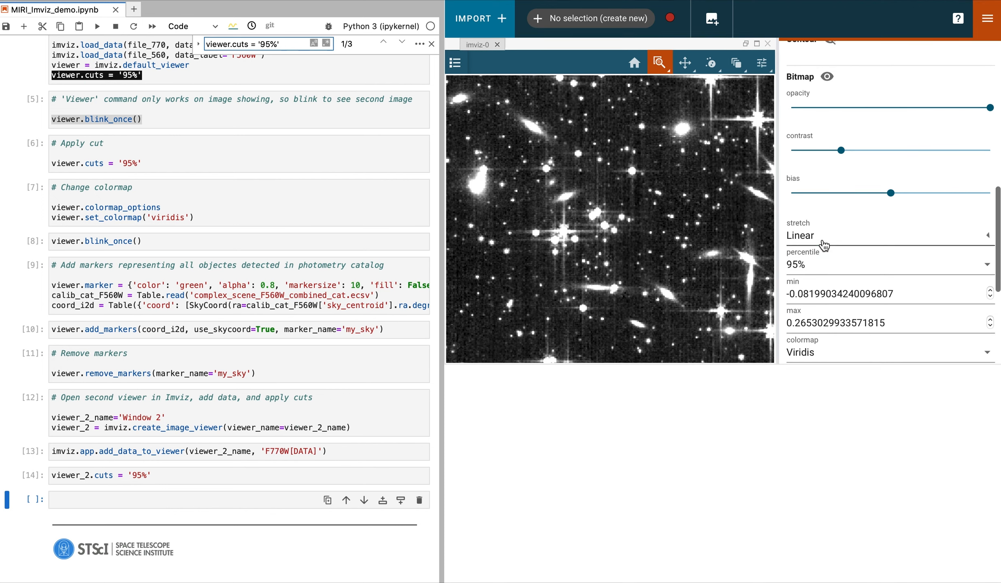
left_click(888, 236)
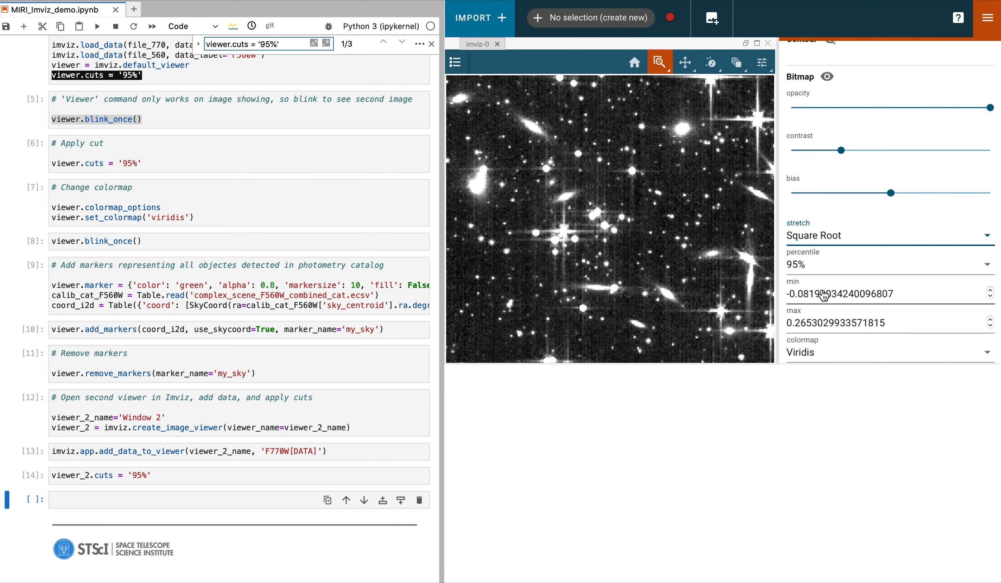
left_click(890, 265)
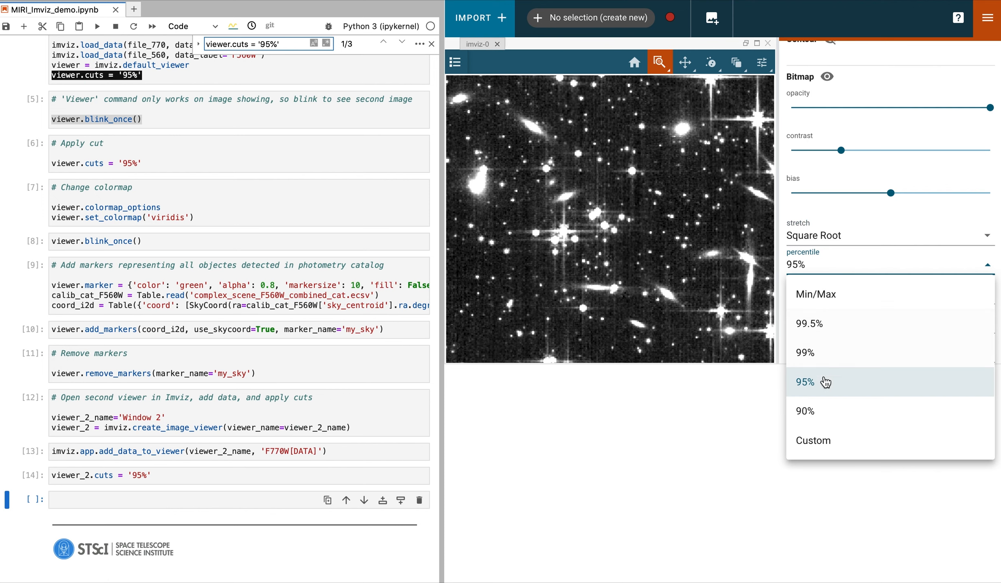
left_click(805, 412)
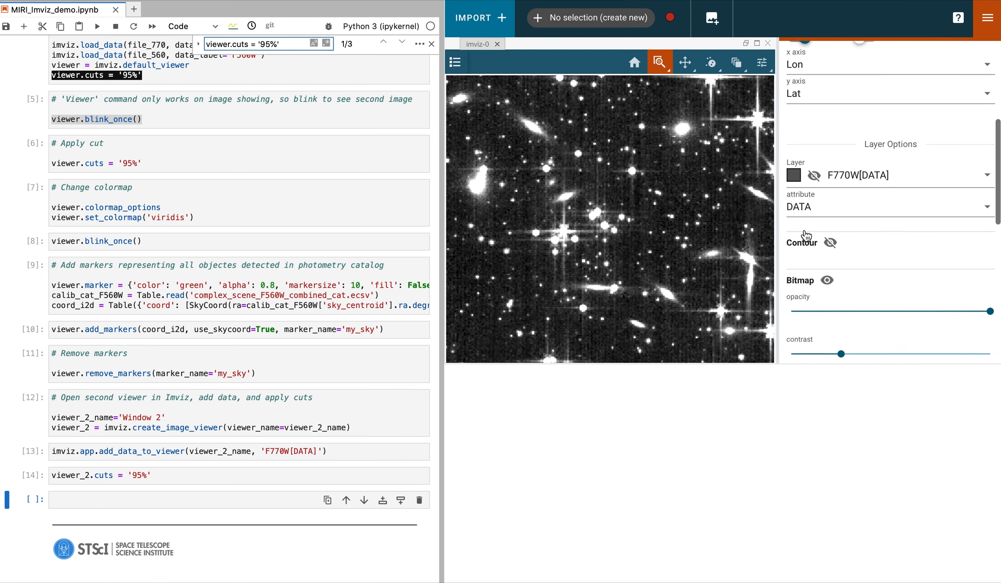
Step: Make the F770W[DATA] layer visible from the viewer's data menu
left_click(455, 62)
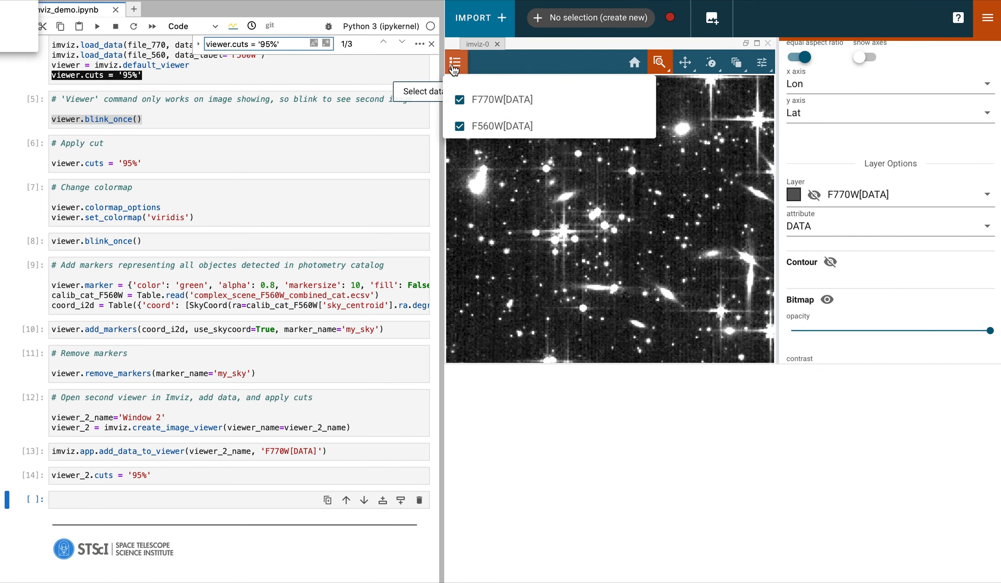
left_click(460, 126)
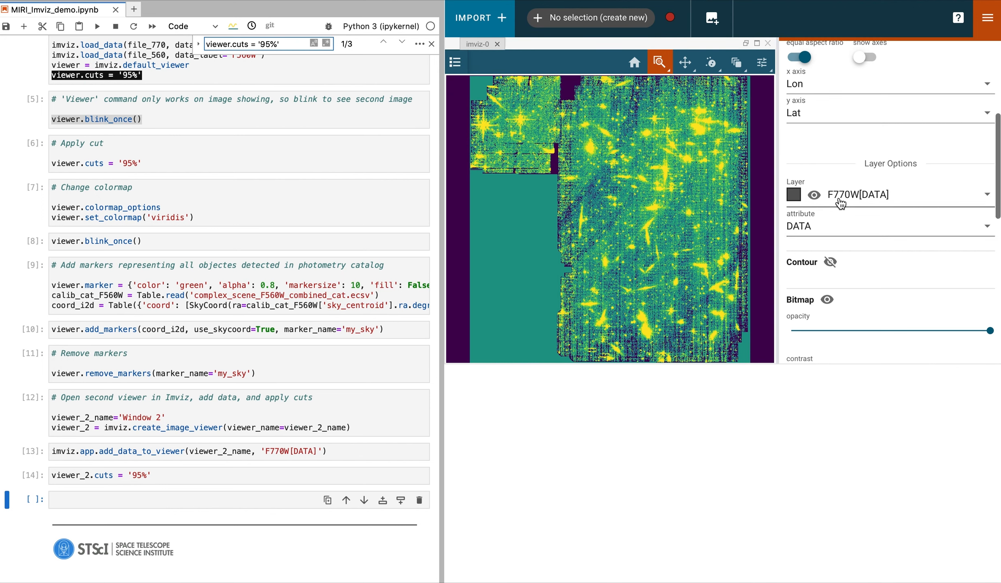
Step: Recolour the layer with the Plasma colormap instead of Viridis
scroll("down", 3)
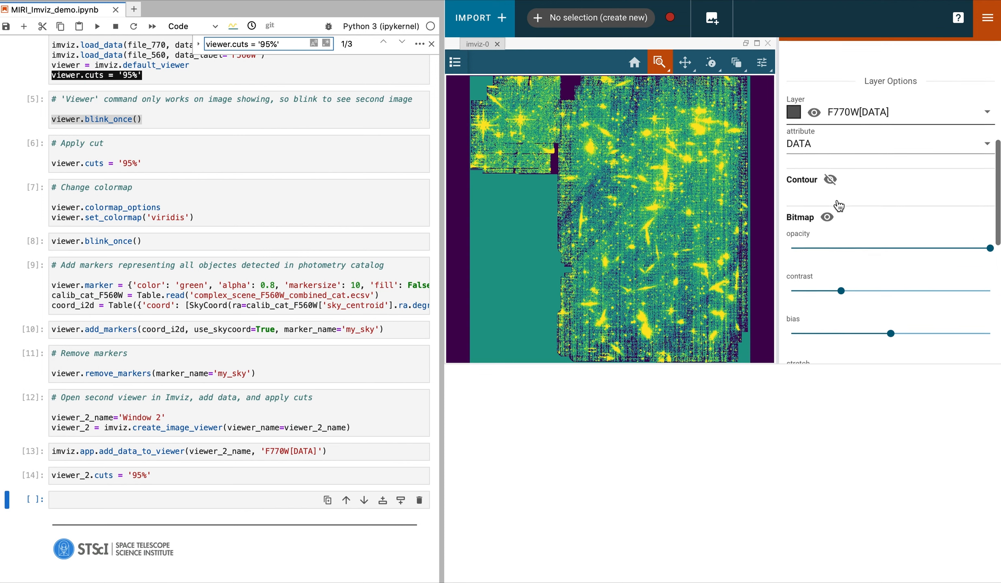
scroll("down", 3)
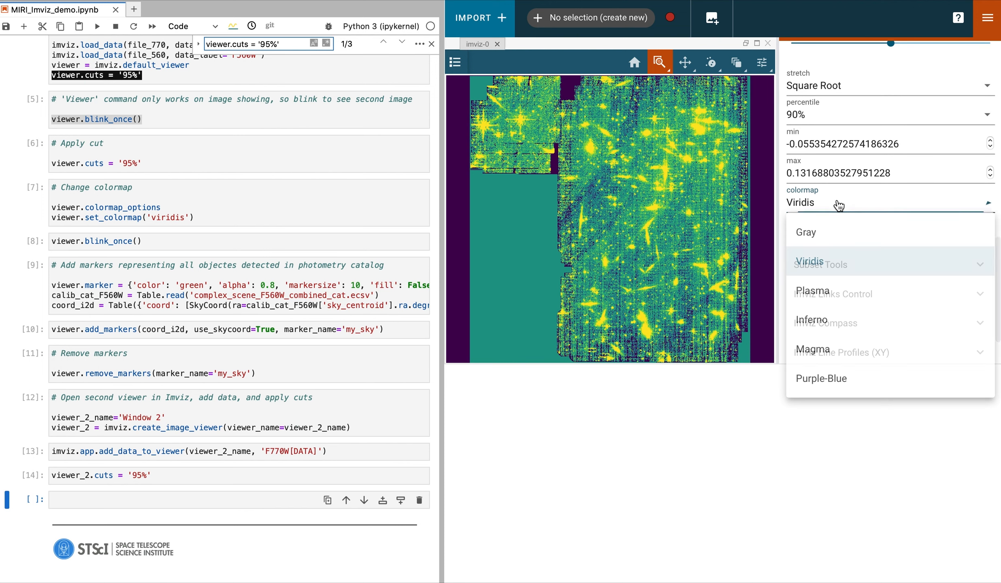
left_click(812, 290)
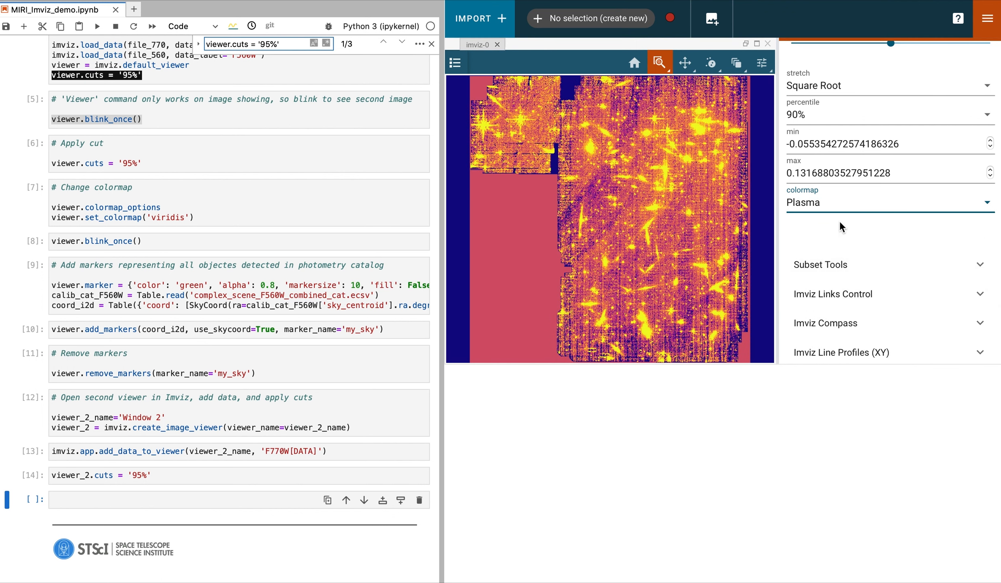
left_click(888, 202)
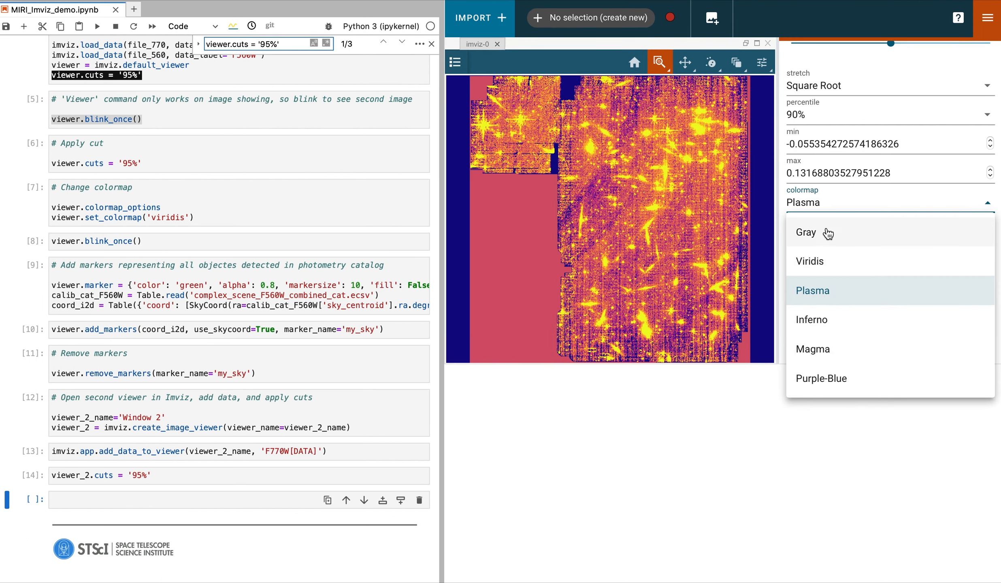